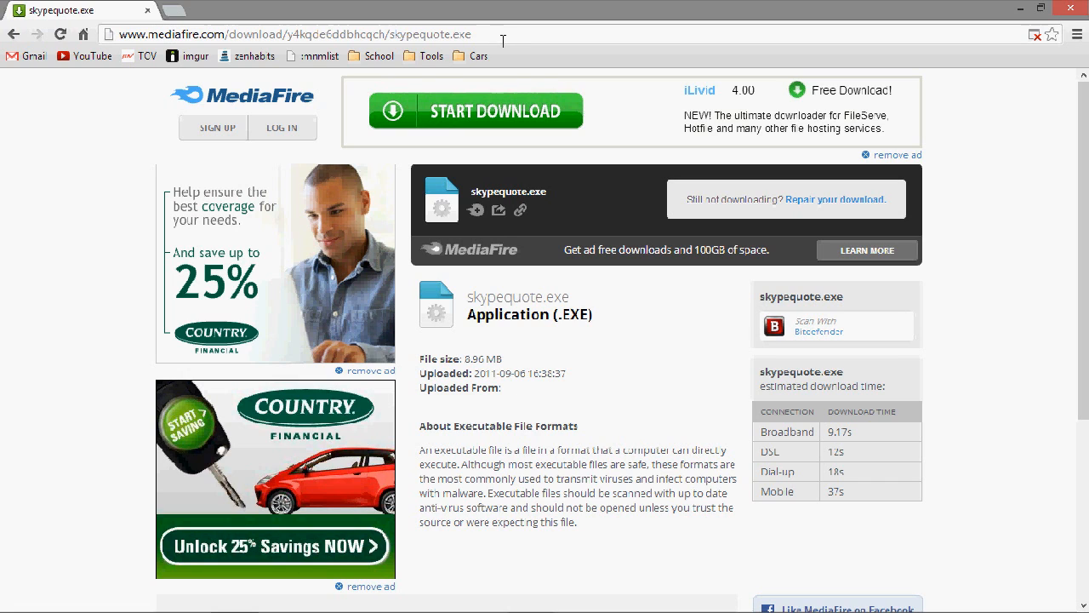
Step: Start the MediaFire download of skypequote.exe (8.96 MB)
{"action": "left_click", "coordinate": [293, 34]}
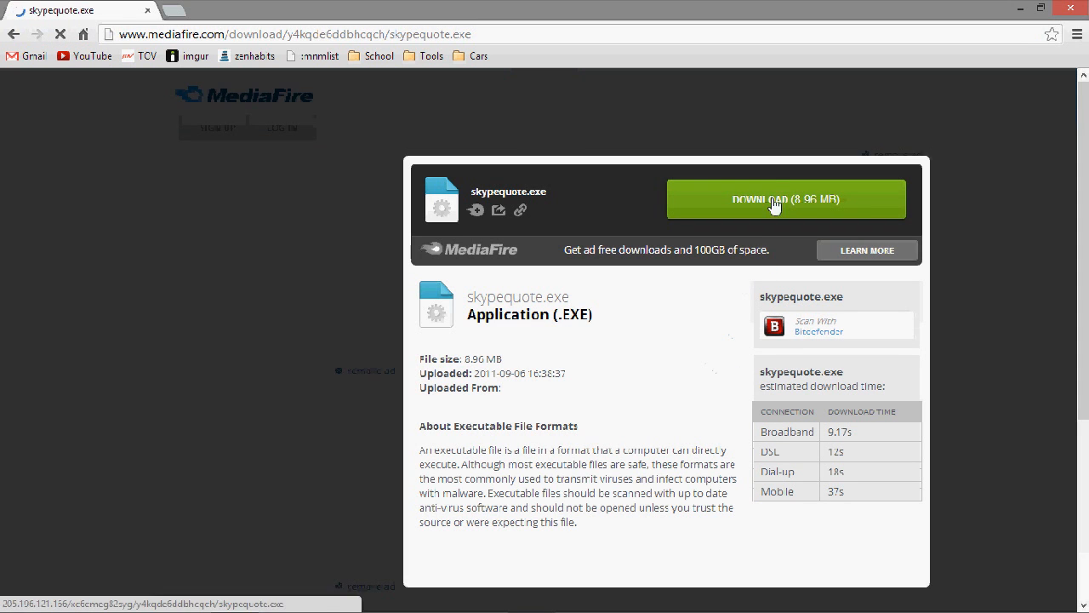
{"action": "left_click", "coordinate": [785, 198]}
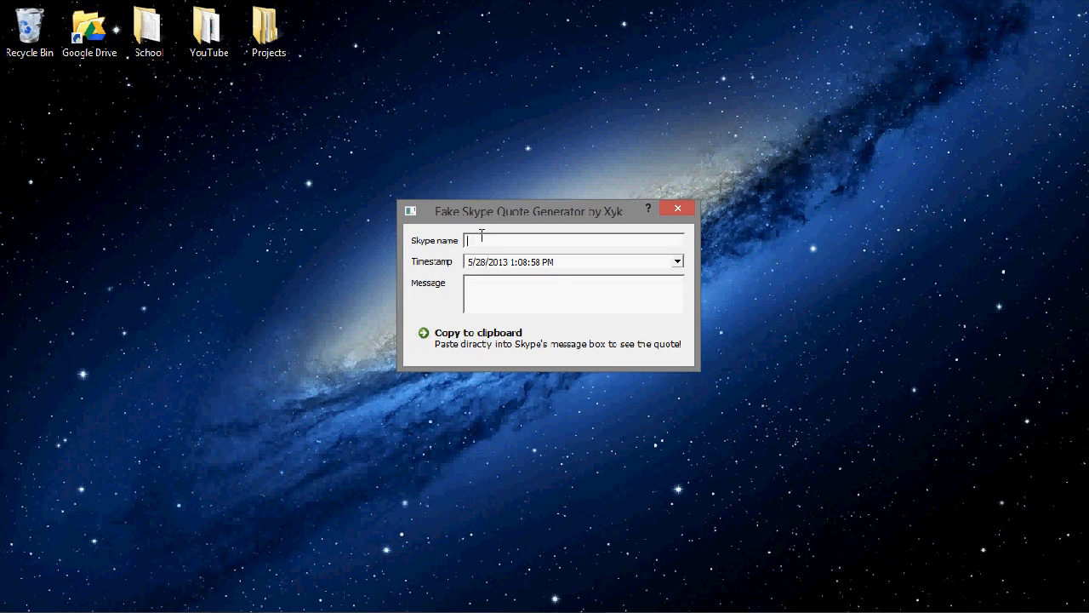
Step: Enter the Skype name 'name' and the message 'lol hi' for the quote
{"action": "type", "text": "nam"}
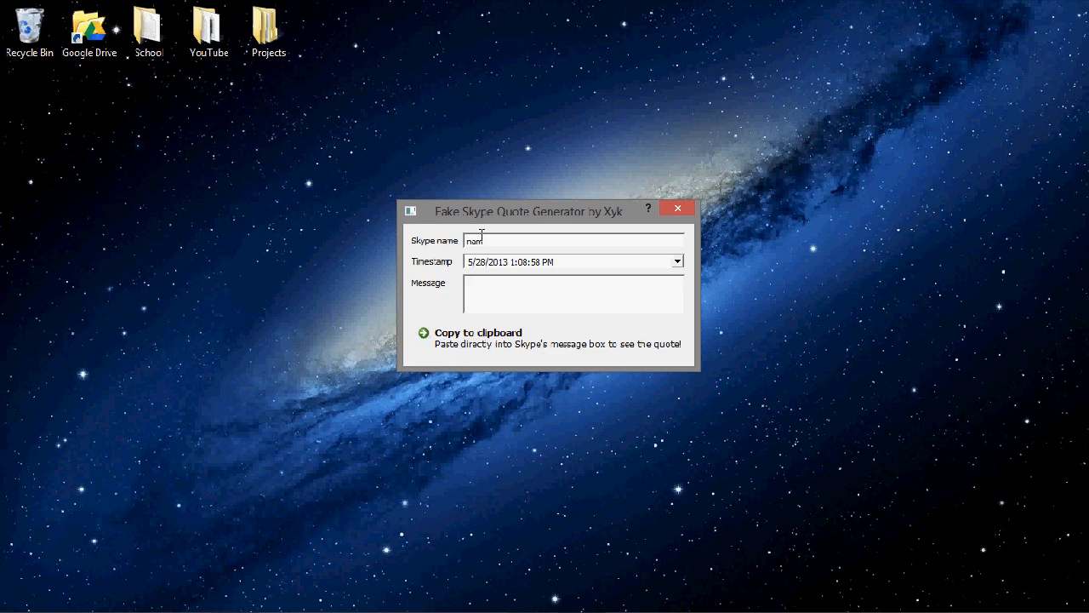
{"action": "type", "text": "e"}
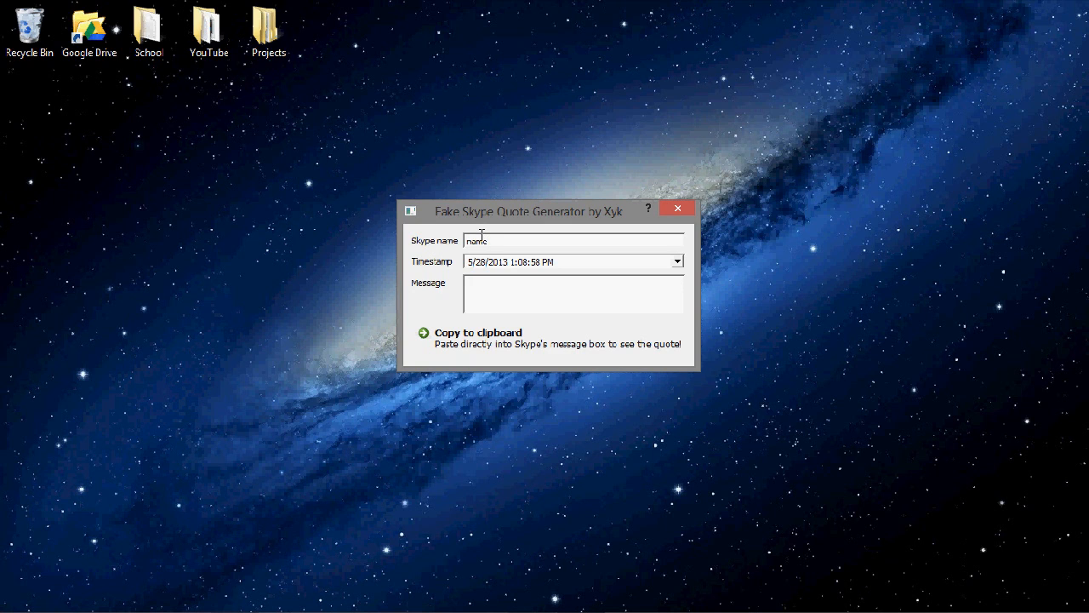
{"action": "mouse_move", "coordinate": [498, 275]}
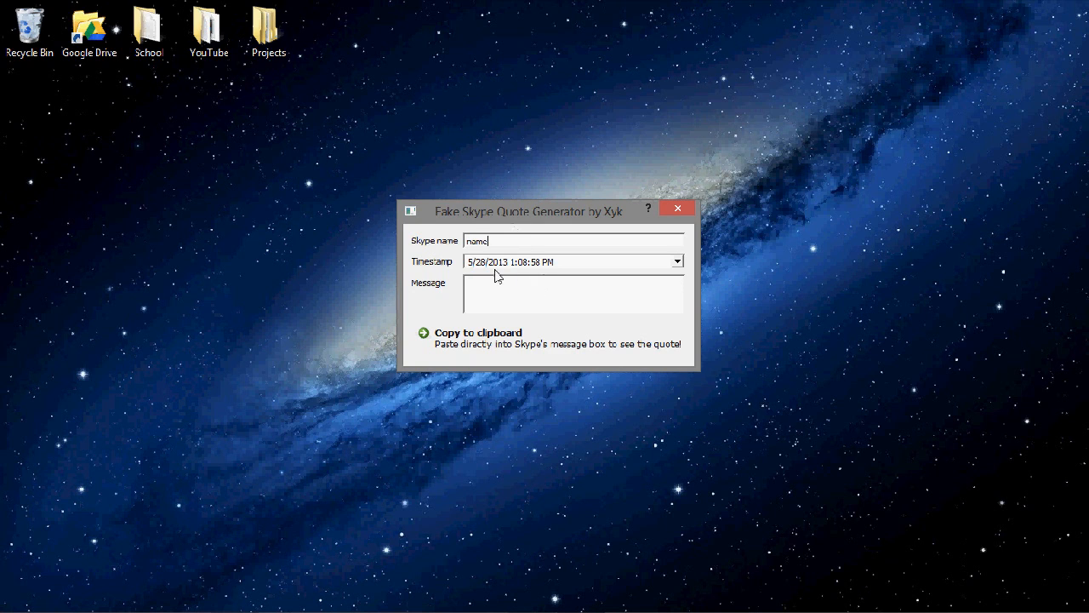
{"action": "mouse_move", "coordinate": [561, 263]}
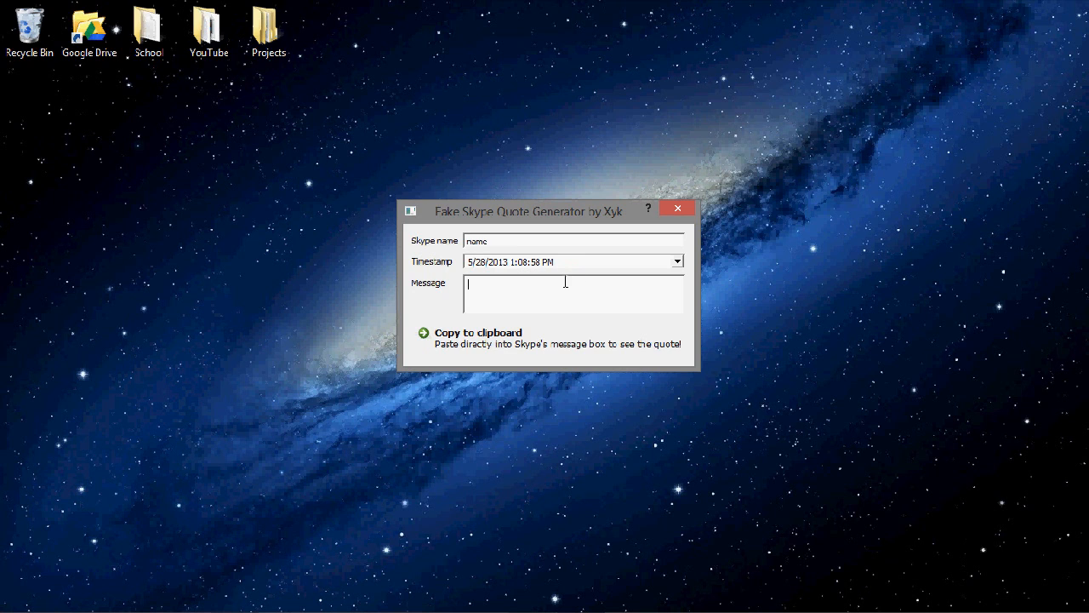
{"action": "type", "text": "lol hi"}
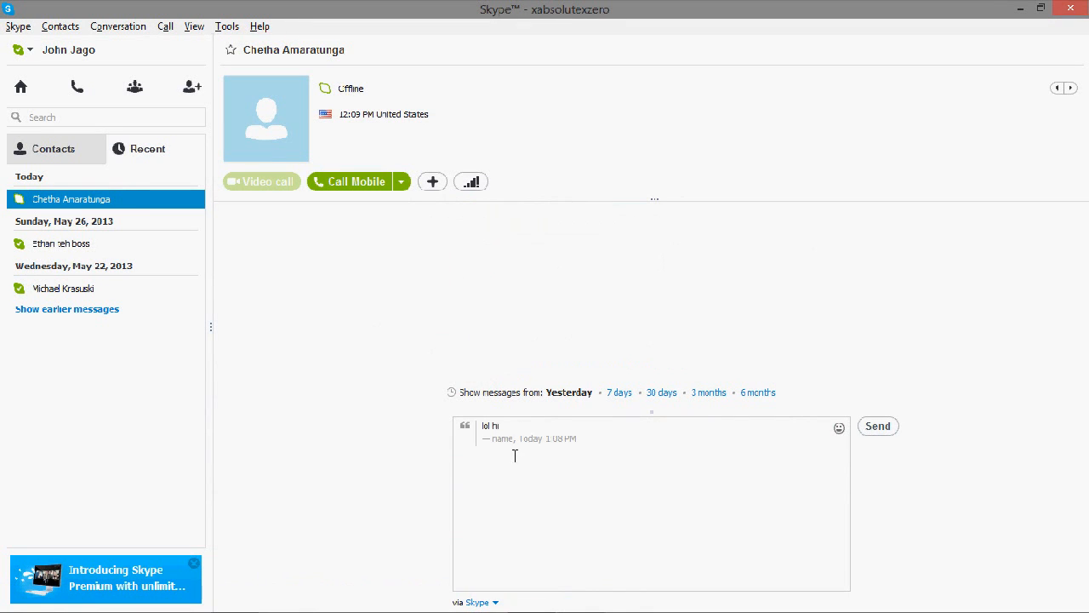
{"action": "mouse_move", "coordinate": [425, 469]}
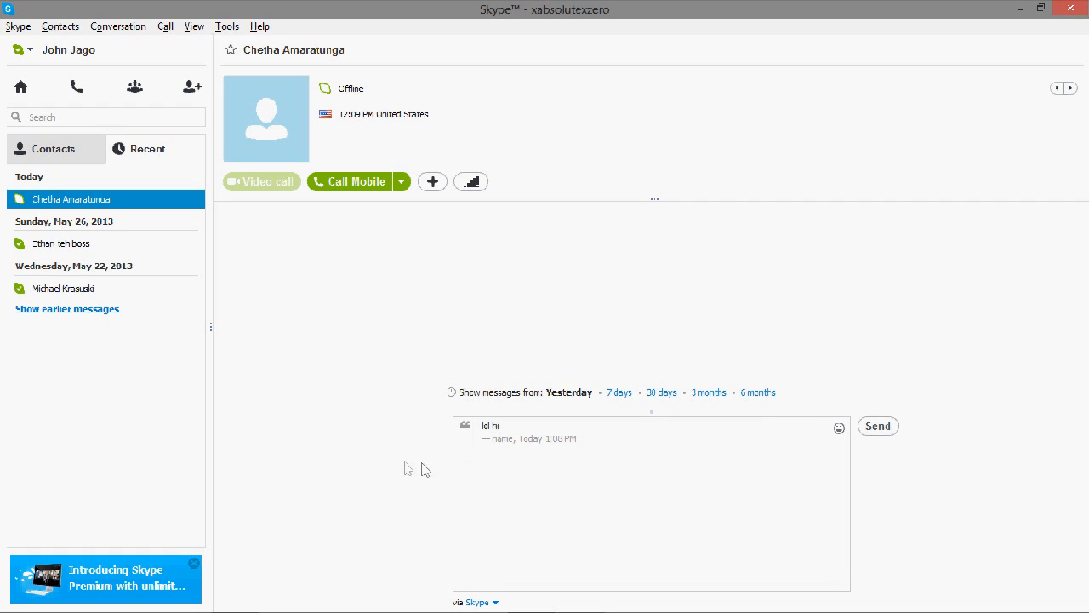